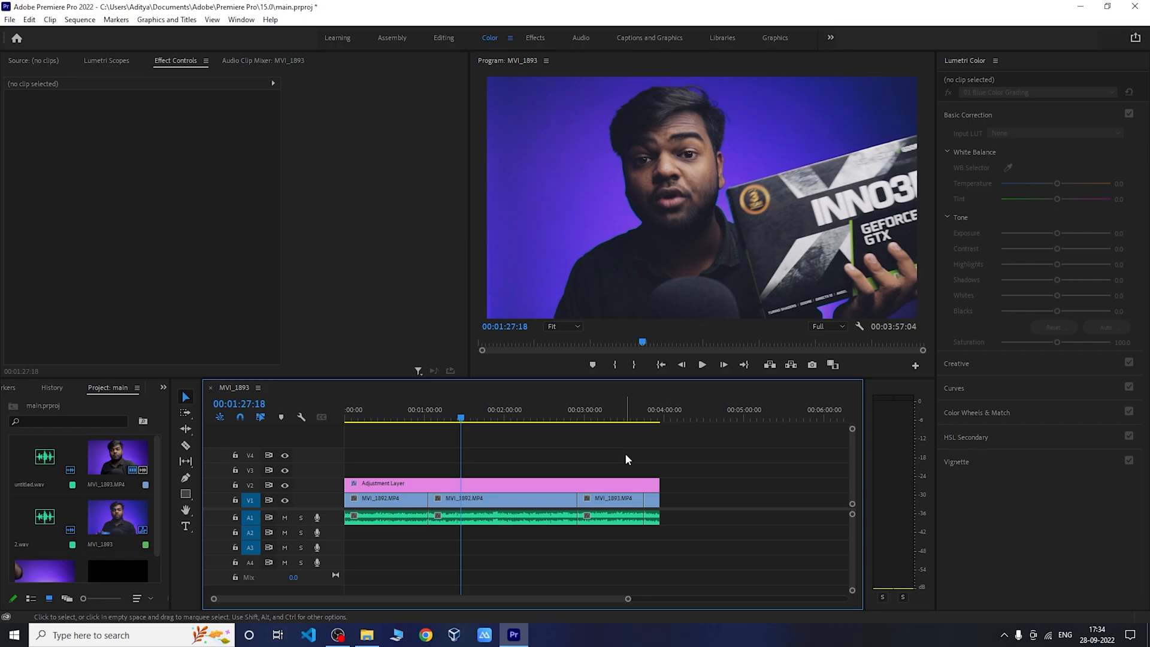
pyautogui.moveTo(916, 235)
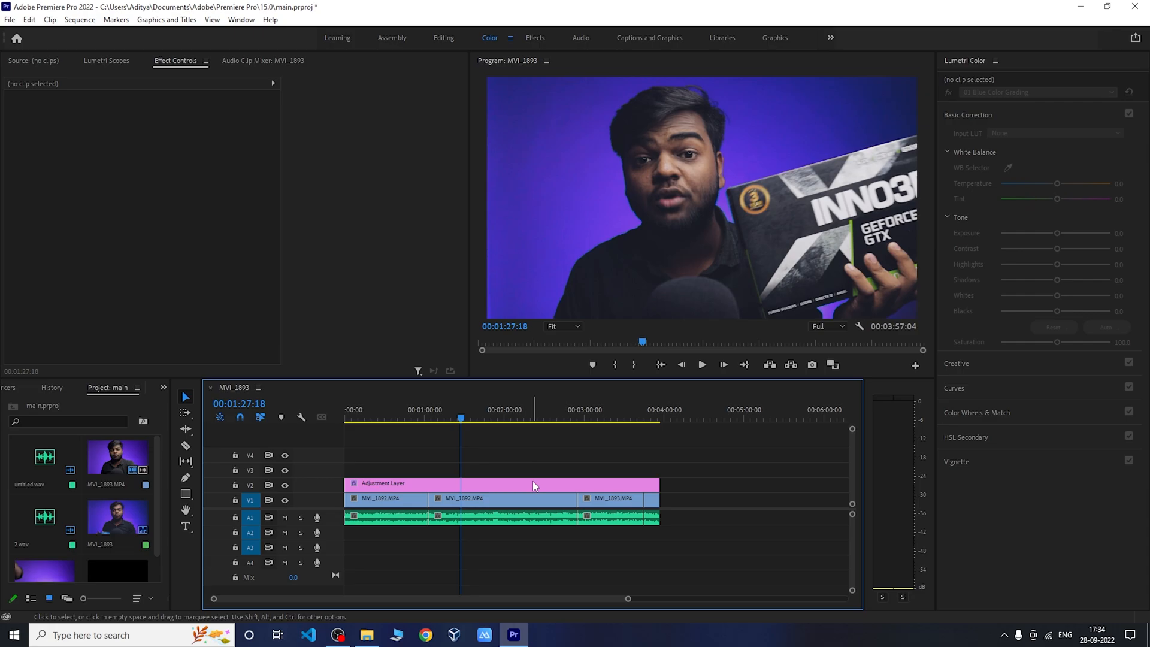
# Select the V2 Adjustment Layer to show its 01 Blue Color Grading in Lumetri Color.
pyautogui.click(502, 483)
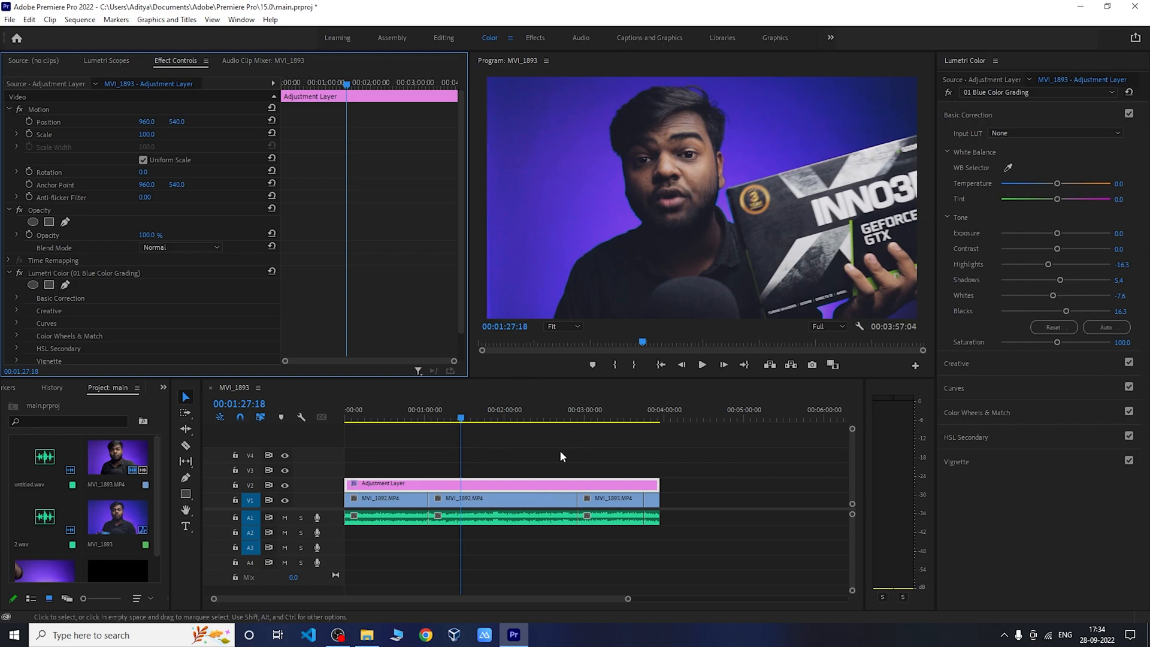
pyautogui.moveTo(695, 409)
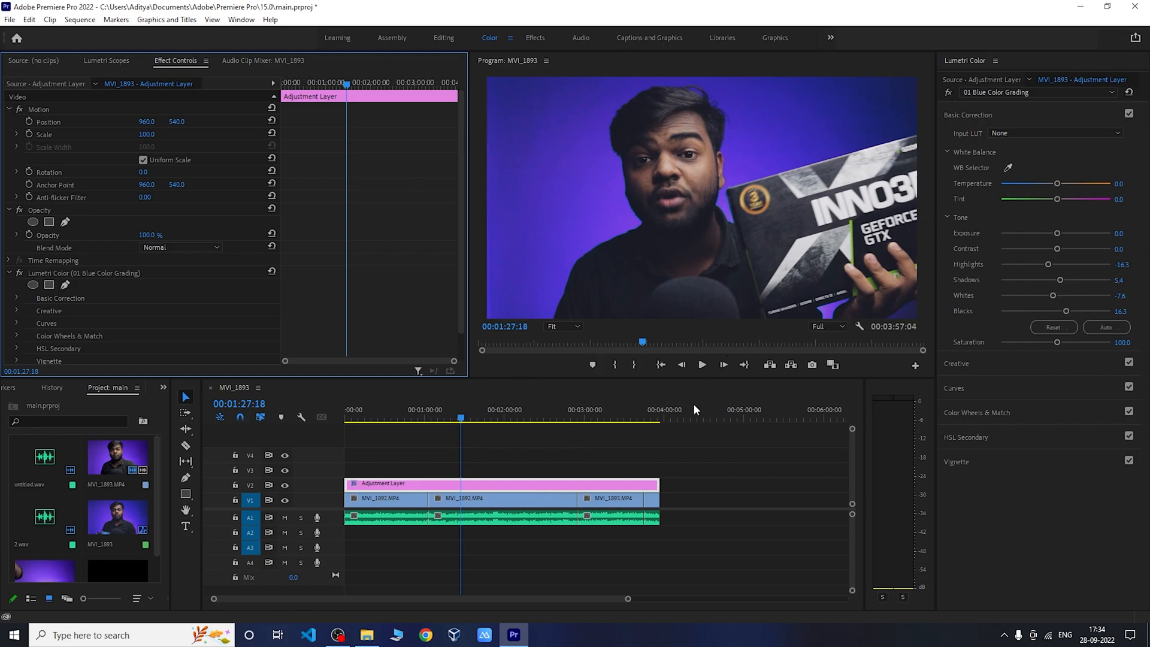
pyautogui.moveTo(517, 196)
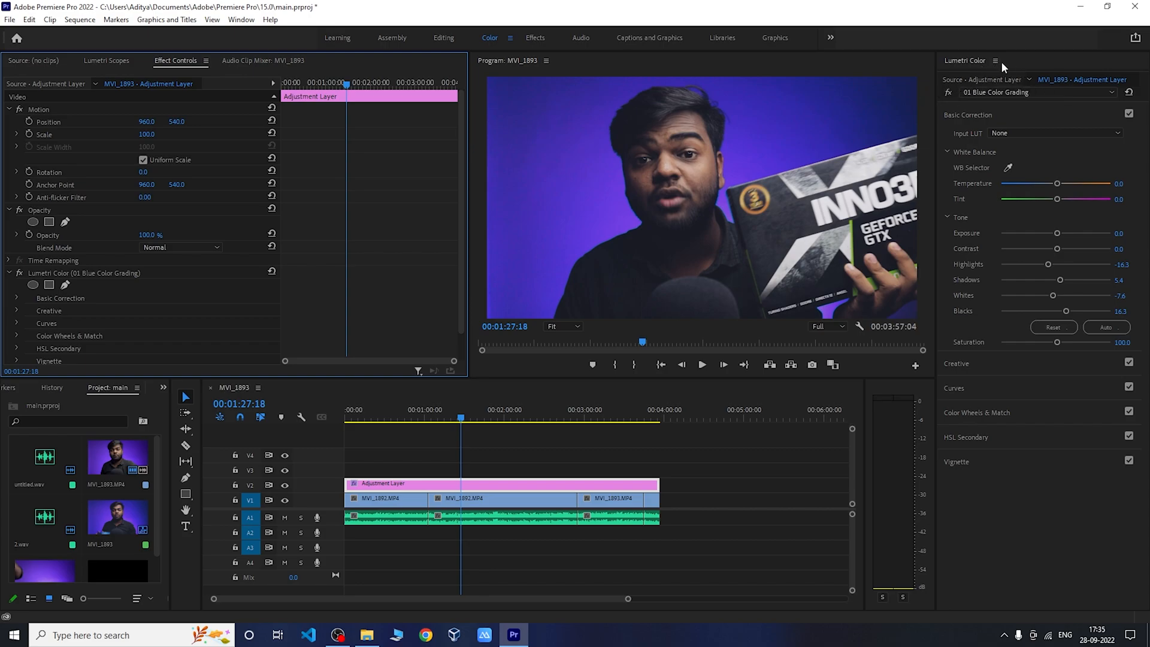
# Choose Export .cube from the Lumetri Color panel menu to export the blue grade.
pyautogui.click(995, 60)
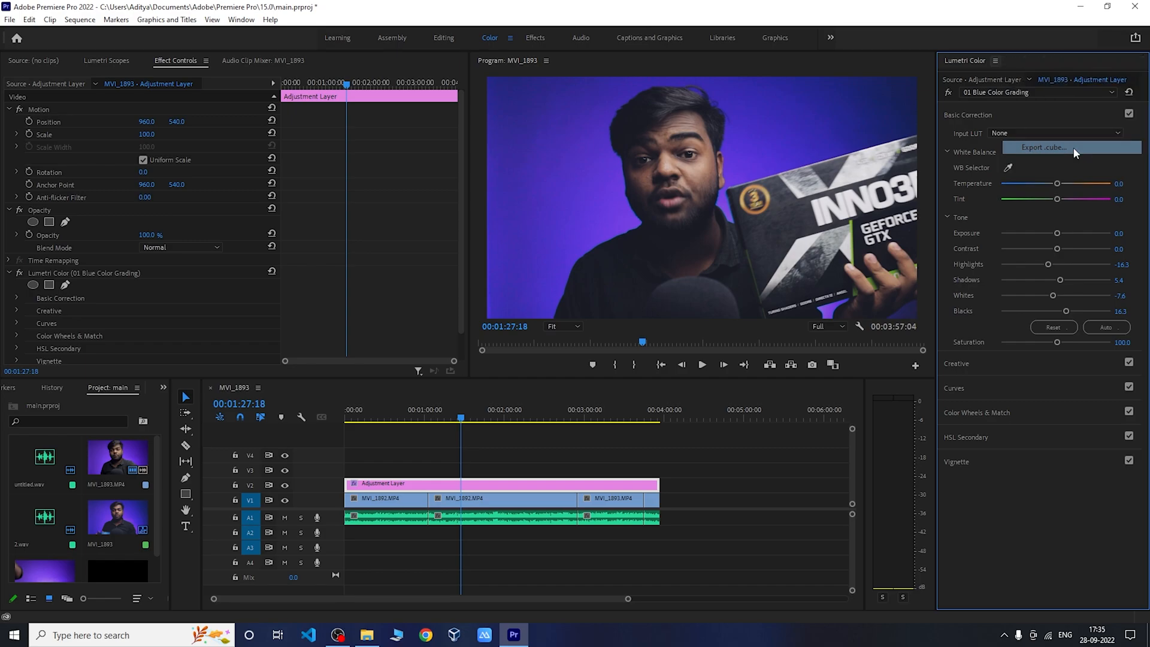
pyautogui.click(1042, 148)
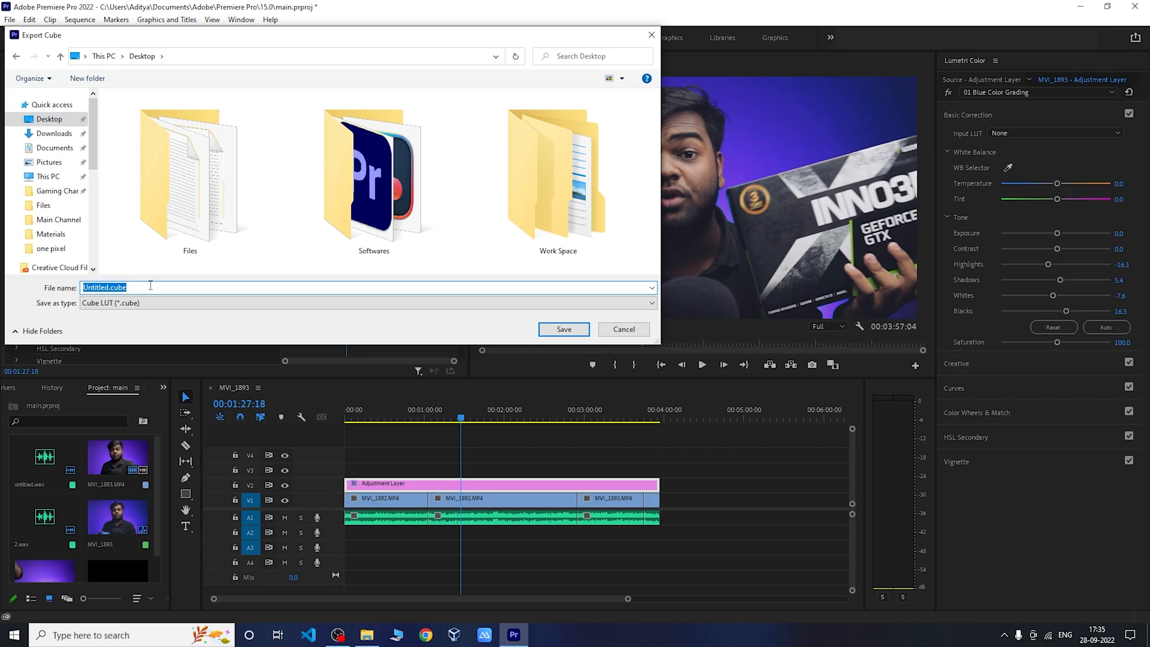
# Save the LUT as 'color prest 1.cube' on the Desktop, then return to Premiere Pro.
pyautogui.write('colo')
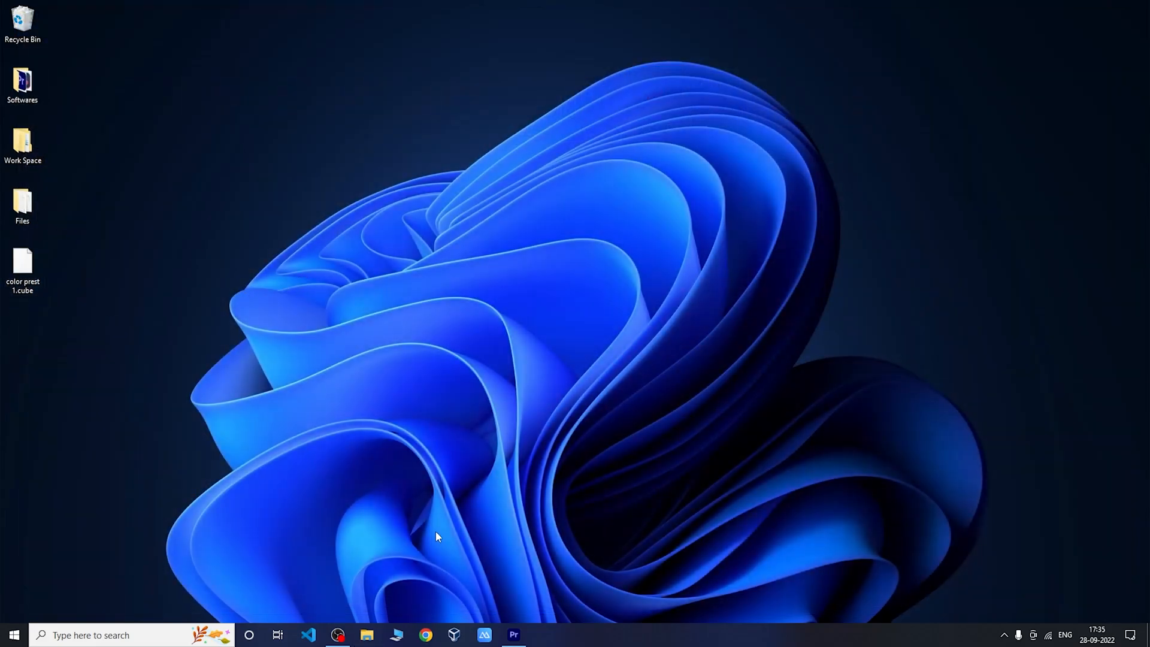
pyautogui.click(23, 264)
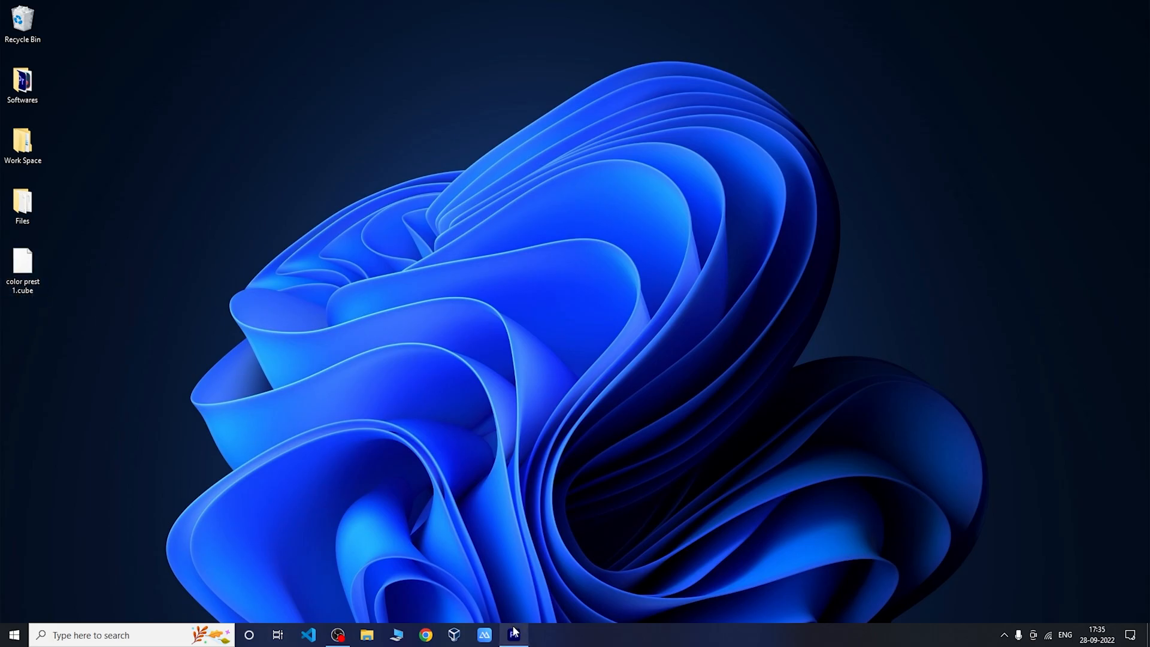
pyautogui.click(513, 634)
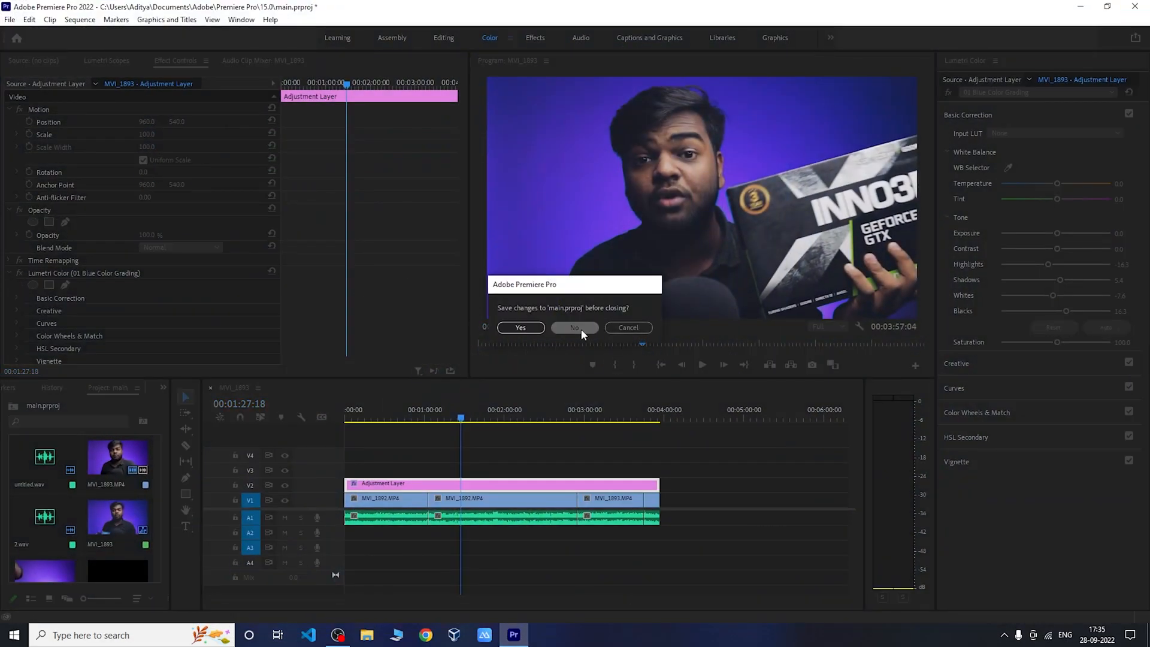
# Close main.prproj without saving and create a default Untitled project, replacing the existing one.
pyautogui.click(574, 327)
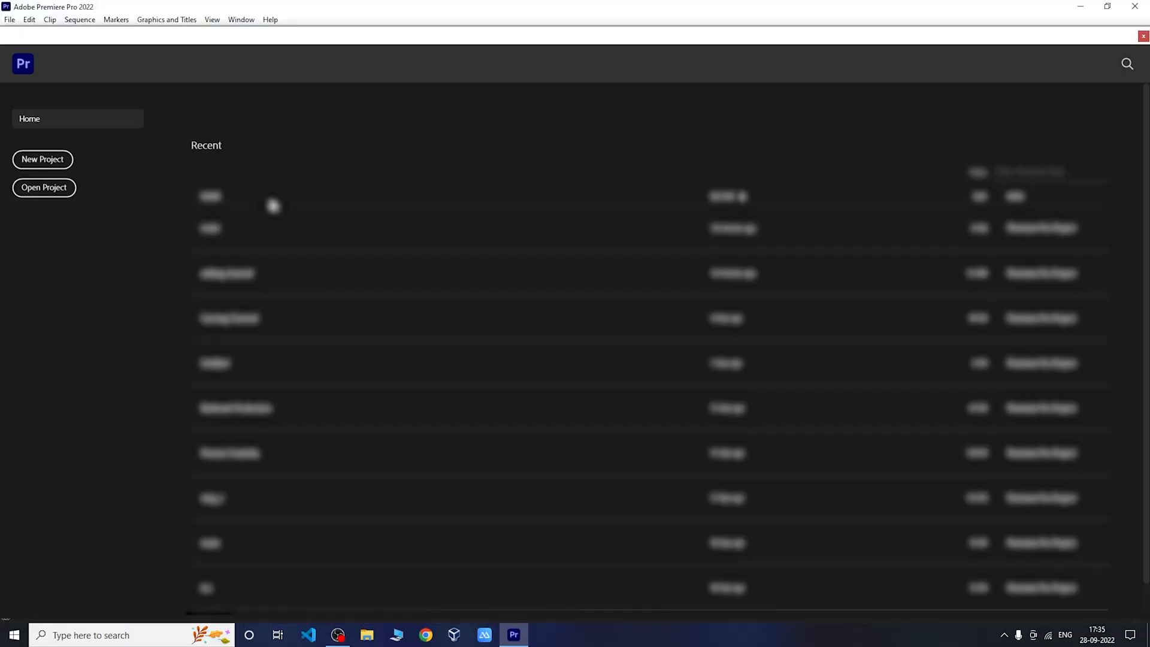
pyautogui.click(42, 159)
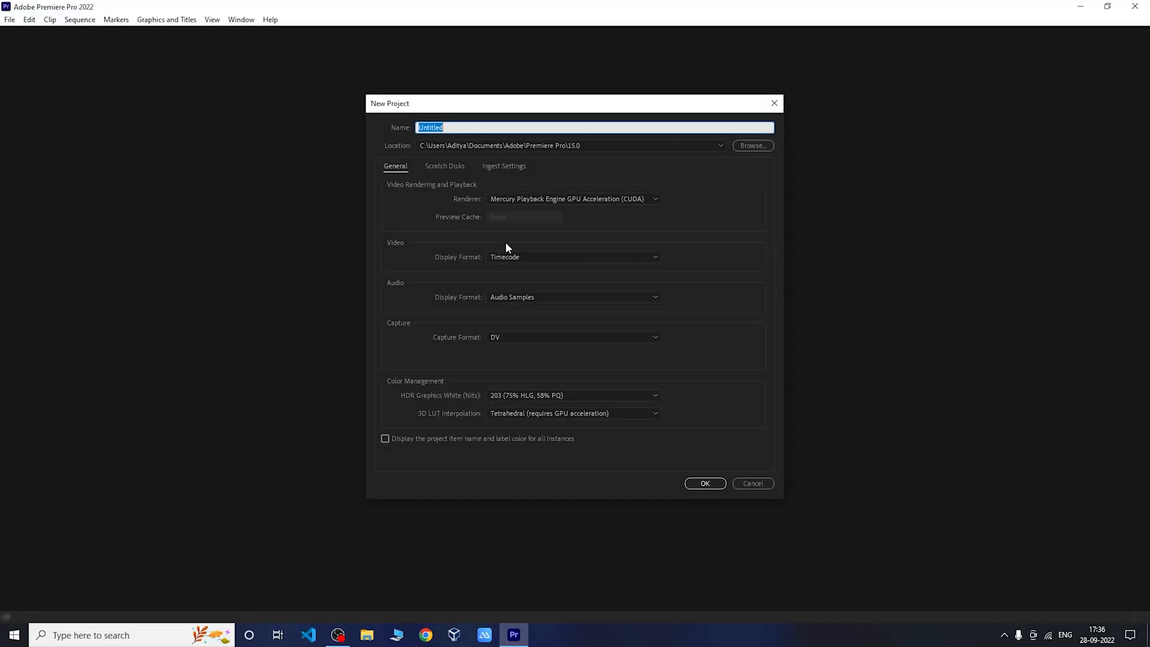
pyautogui.click(704, 483)
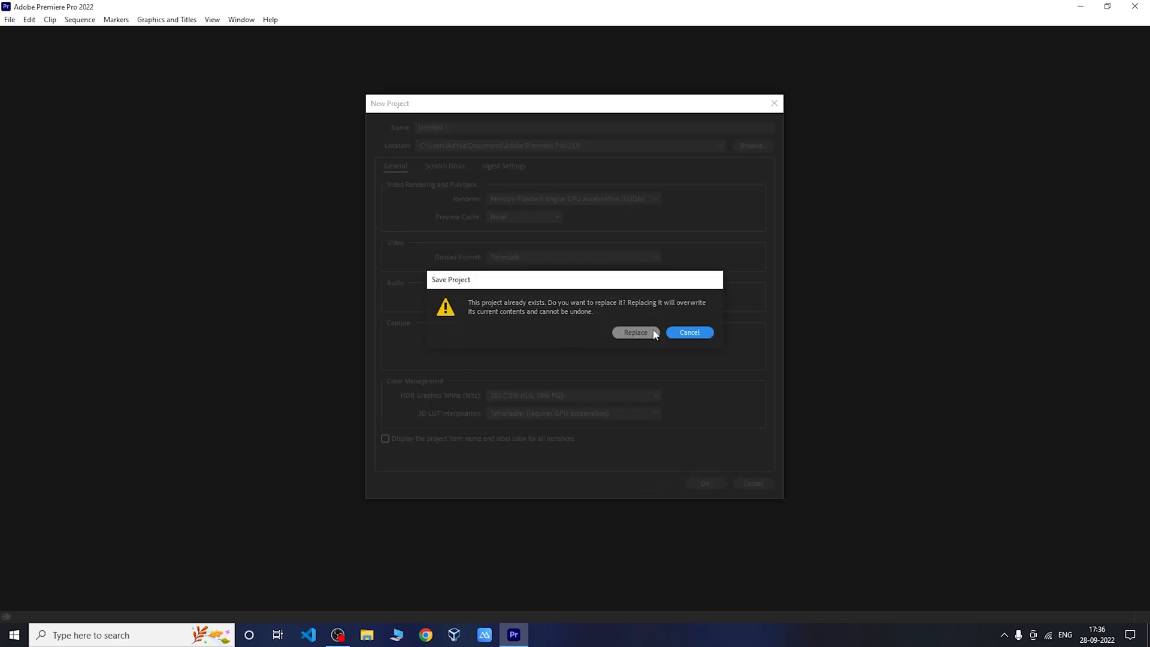
pyautogui.click(635, 332)
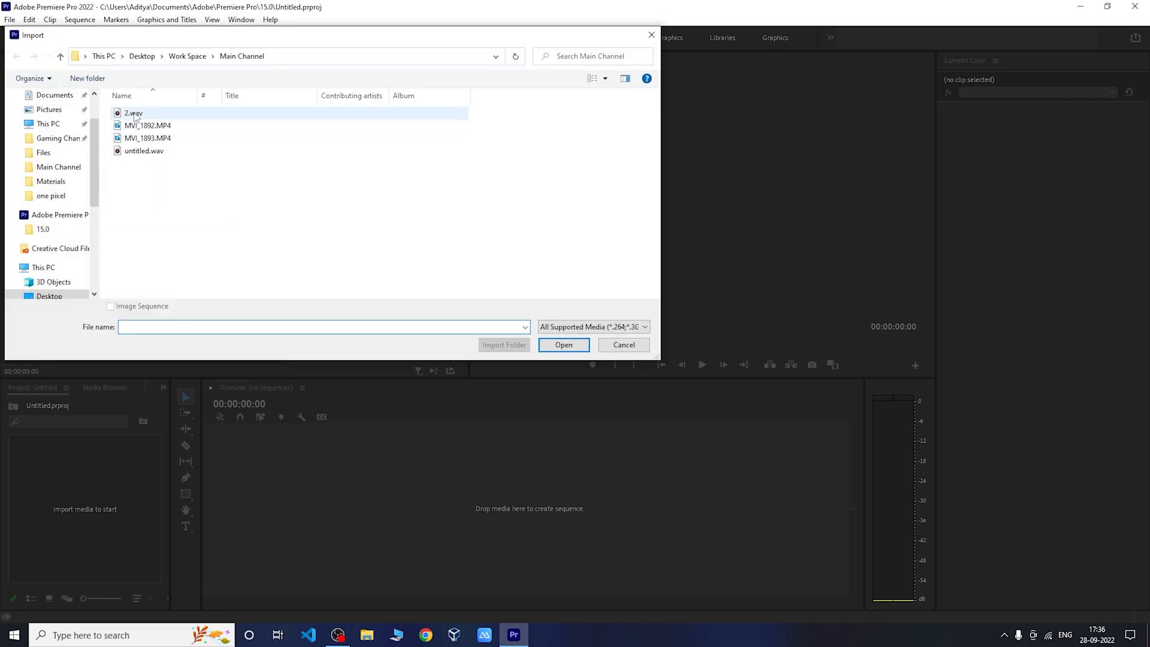
# Pick MVI_1892.MP4 from the Main Channel folder to import.
pyautogui.click(563, 345)
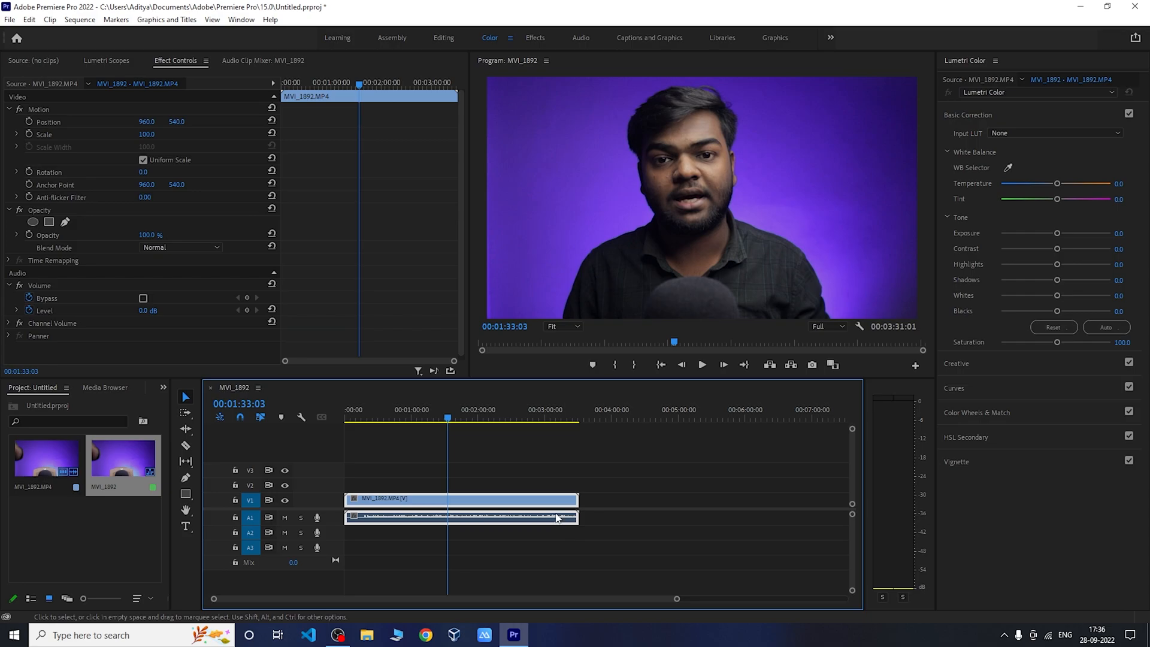
pyautogui.moveTo(608, 221)
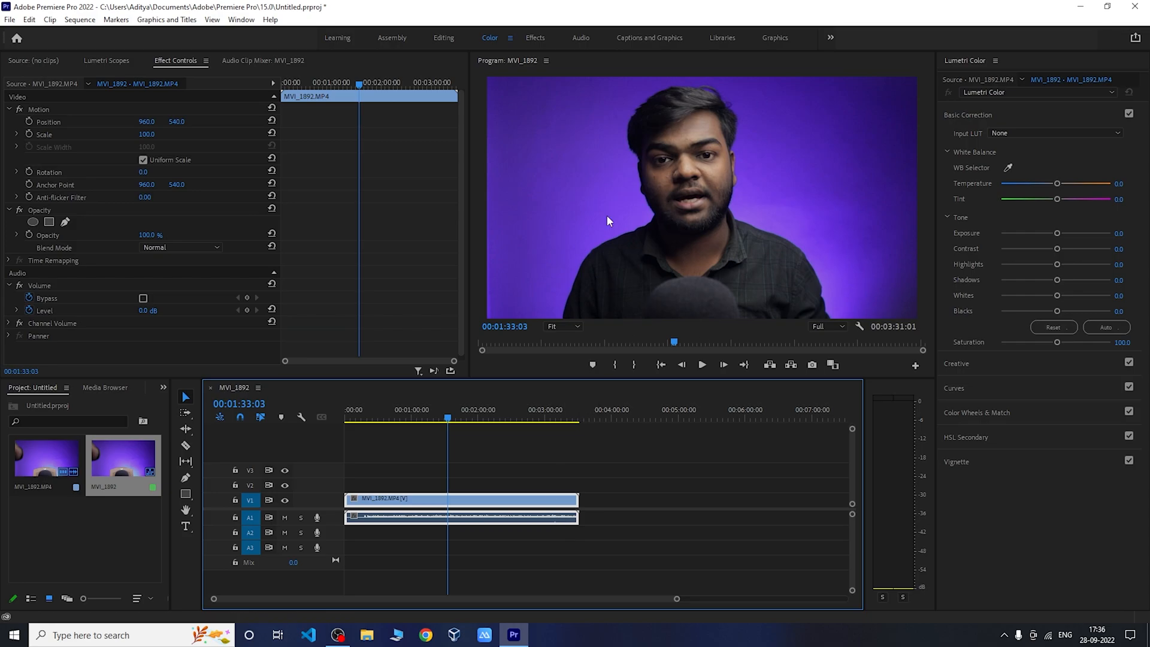
pyautogui.moveTo(537, 39)
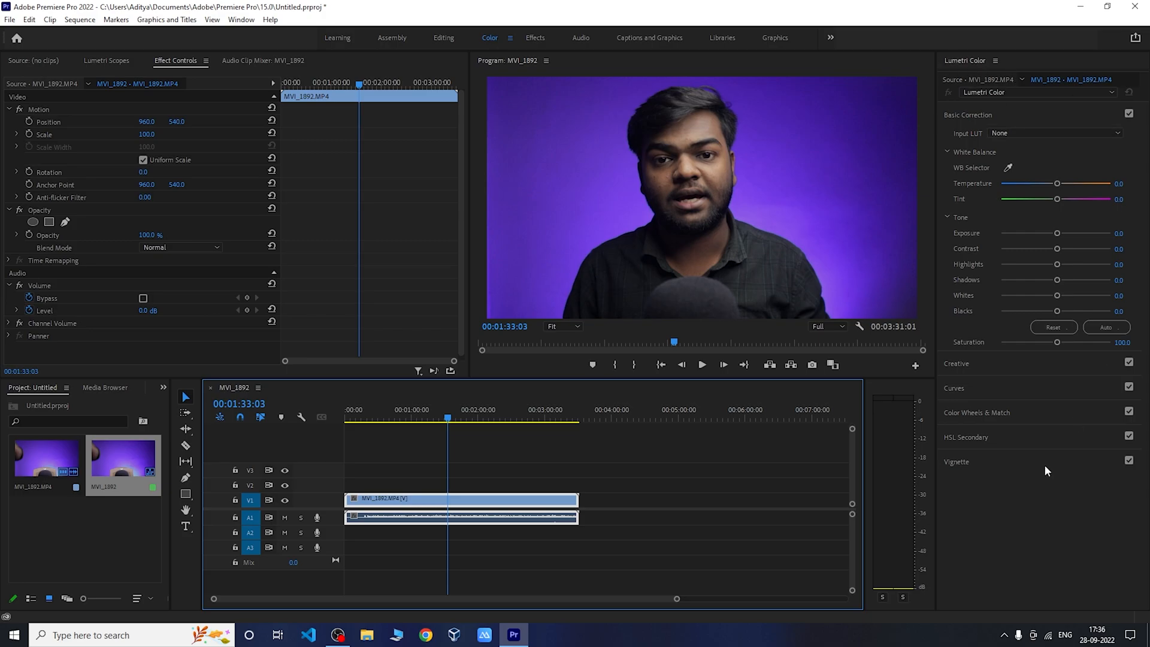
pyautogui.moveTo(1014, 121)
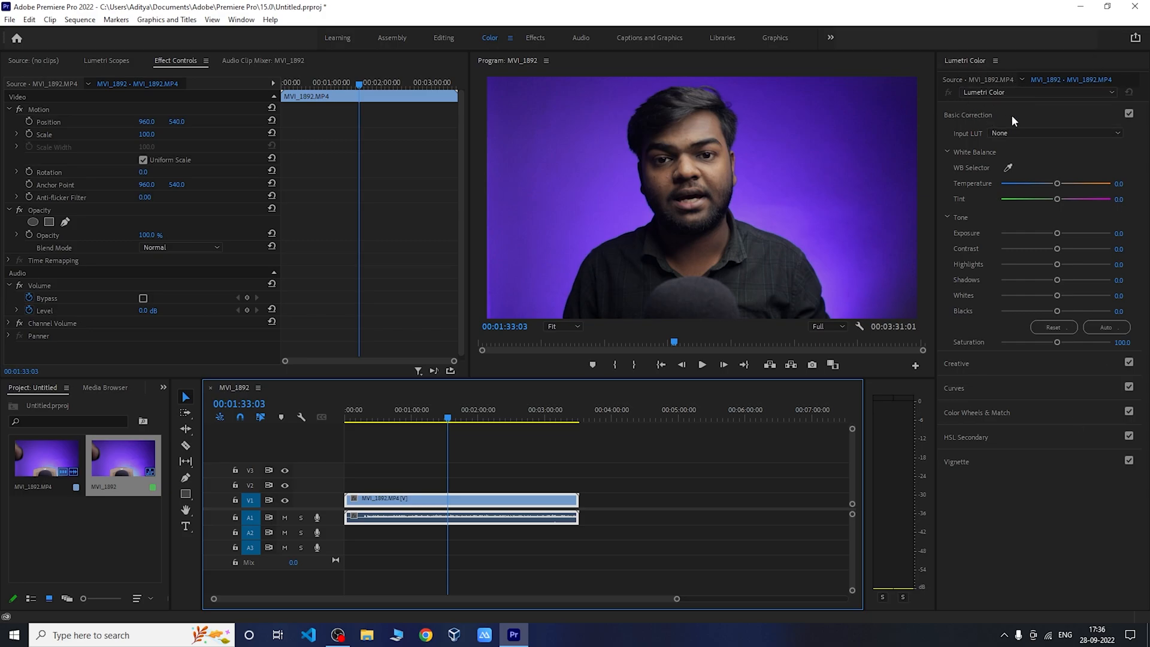
pyautogui.moveTo(980, 139)
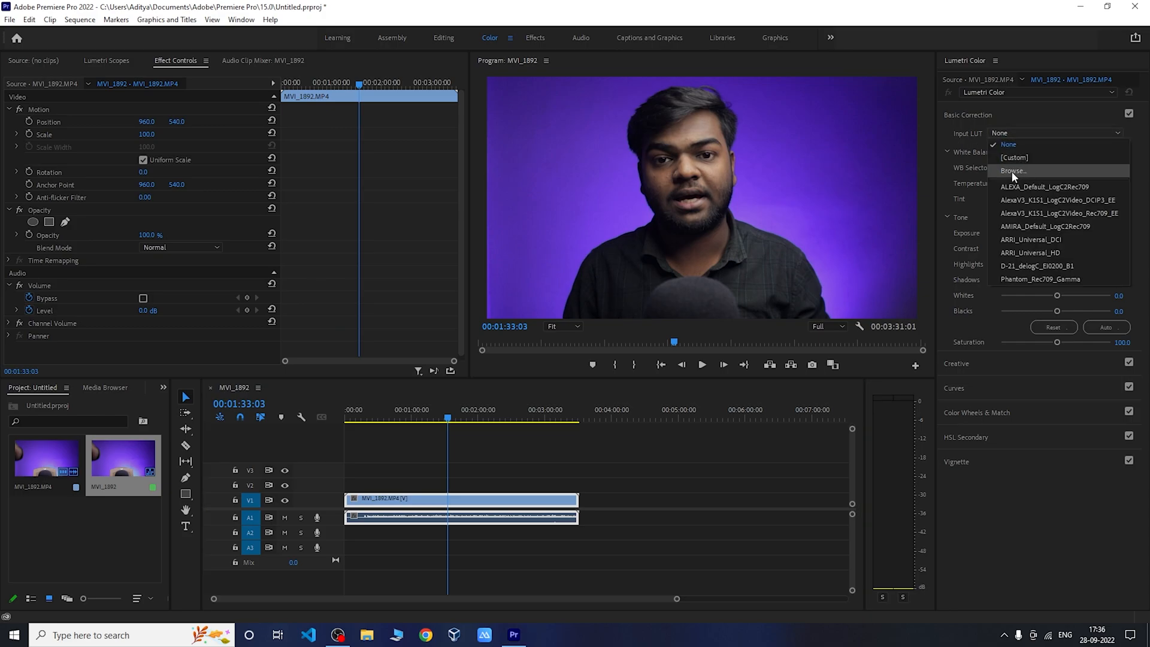
# Choose Browse... from the Input LUT dropdown to open Select a LUT.
pyautogui.click(1008, 144)
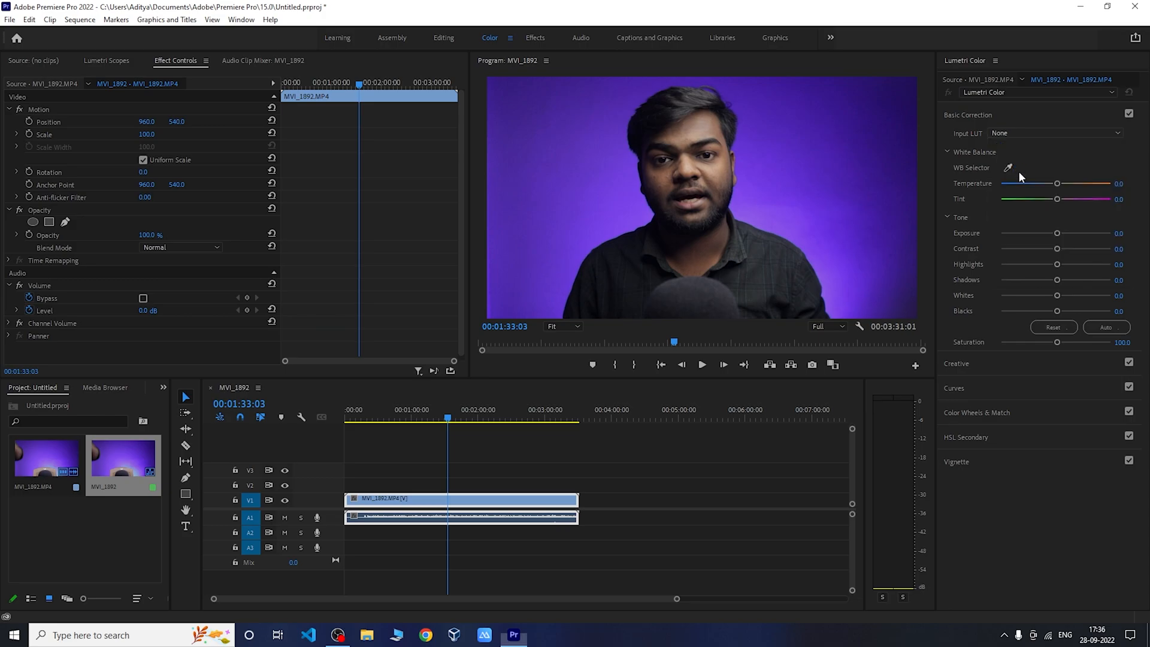
pyautogui.click(1055, 133)
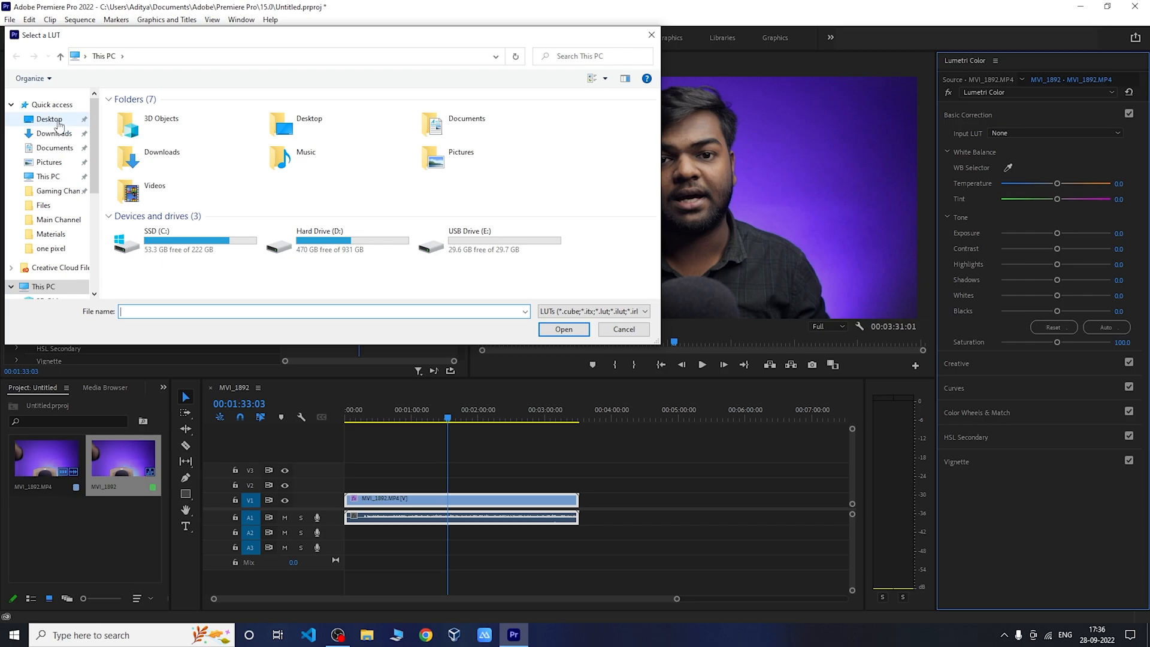
# Load 'color prest 1.cube' from the Desktop as MVI_1892's input LUT.
pyautogui.doubleClick(48, 119)
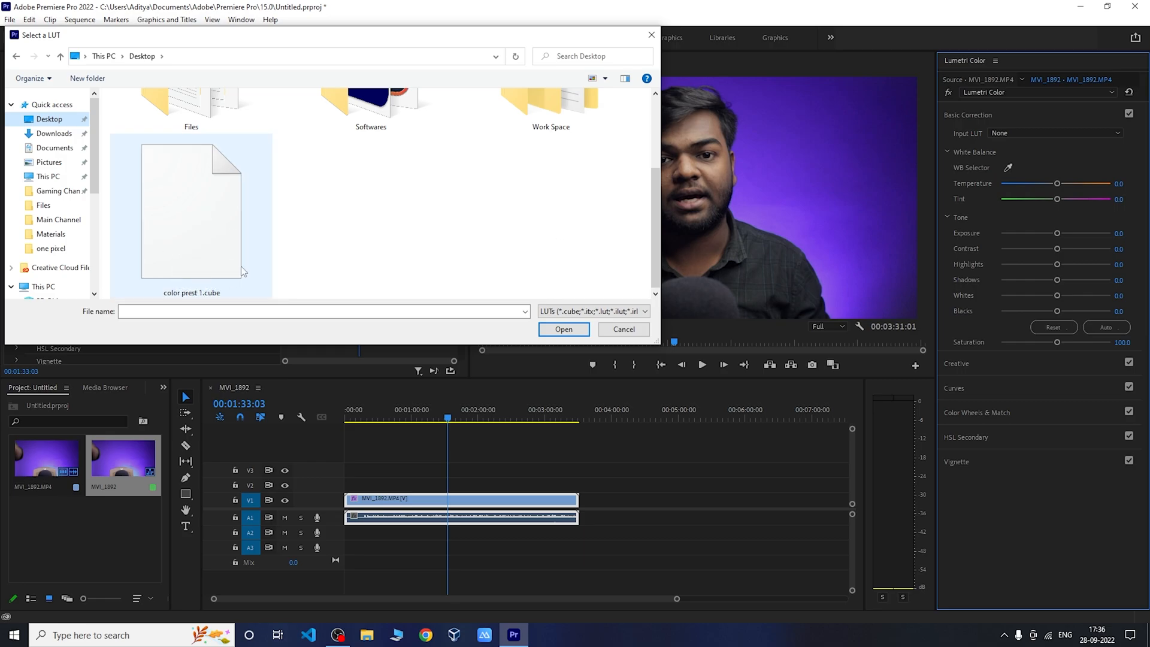
pyautogui.click(190, 211)
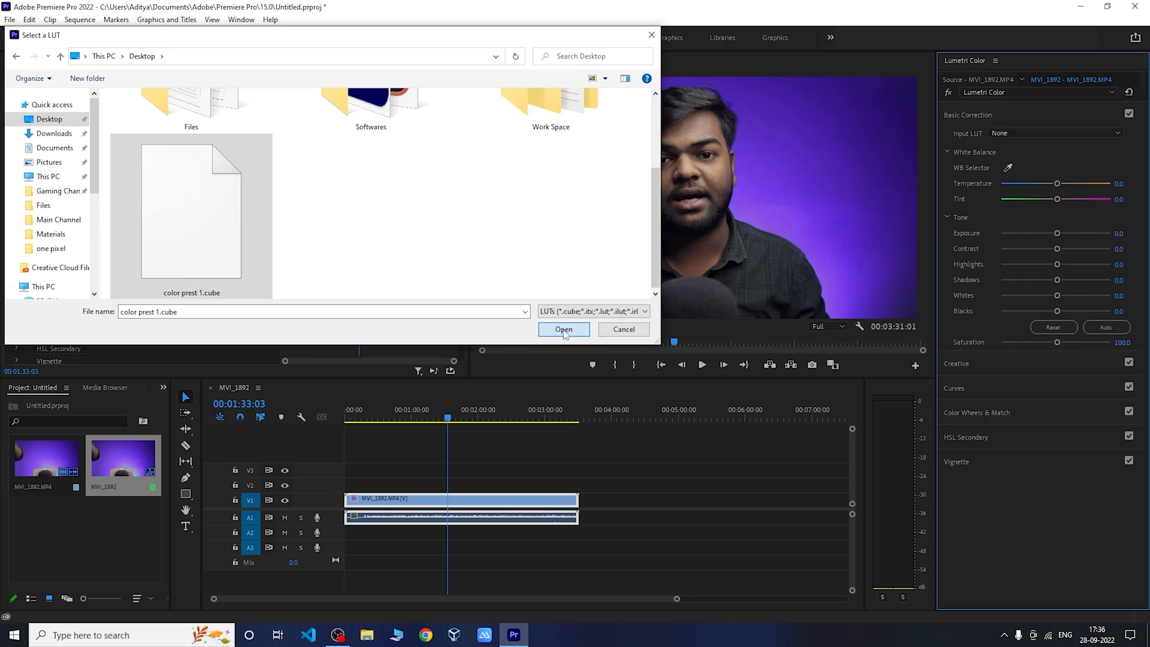
pyautogui.click(563, 329)
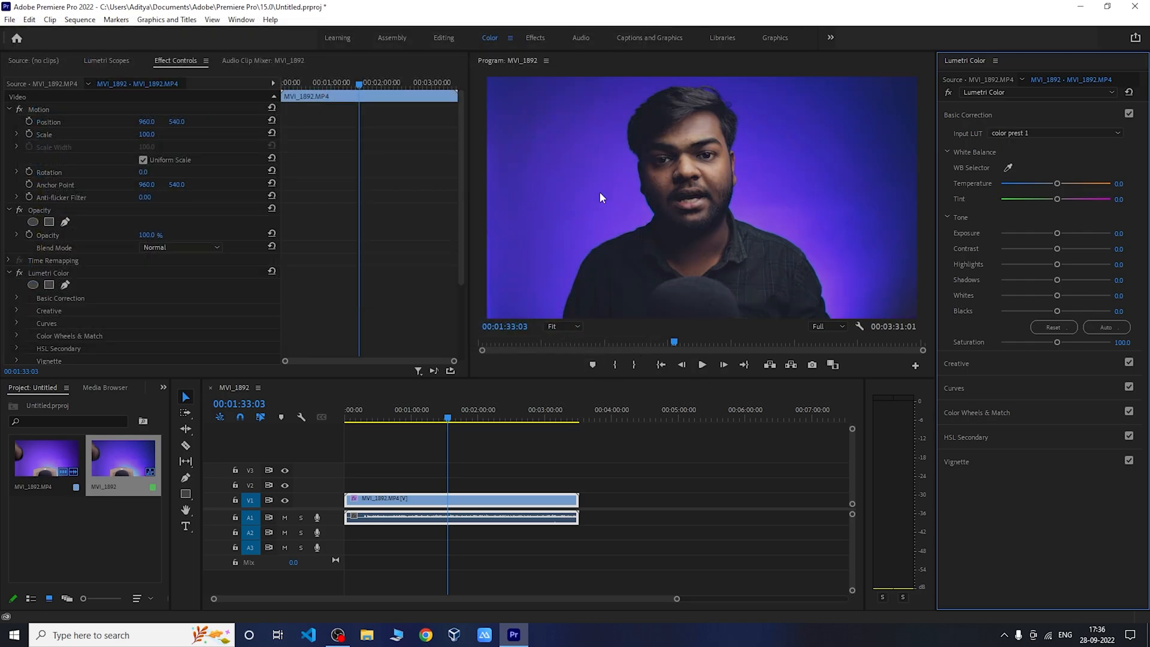